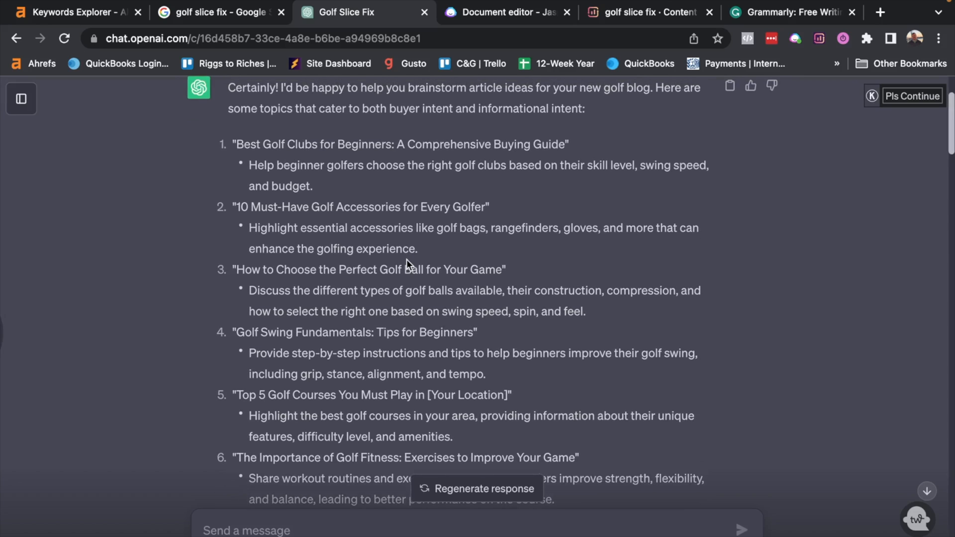
Review ChatGPT's golf article ideas, highlighting 'Best Golf Clubs for Beginners', then switch to Ahrefs for 'golf slice fix'.
drag(394, 145, 568, 144)
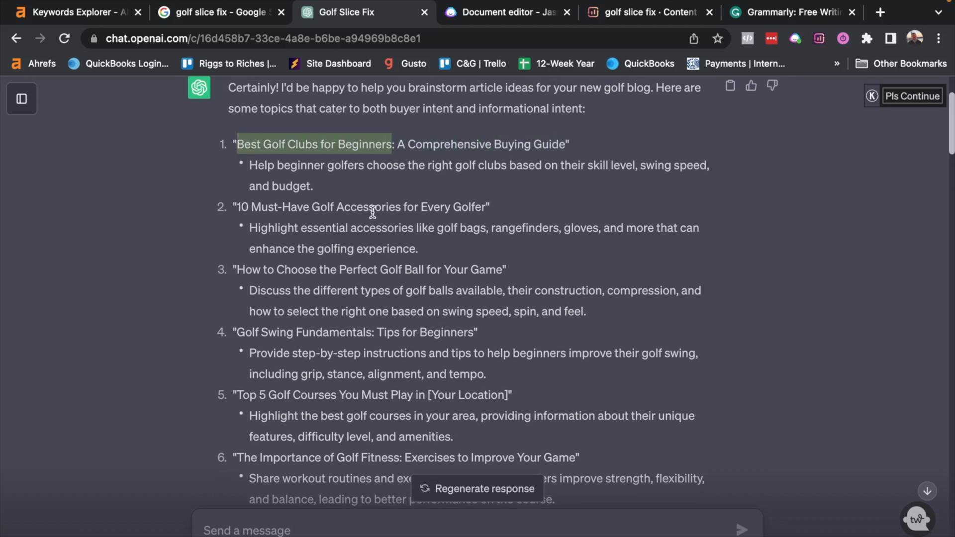
scroll(down, 3)
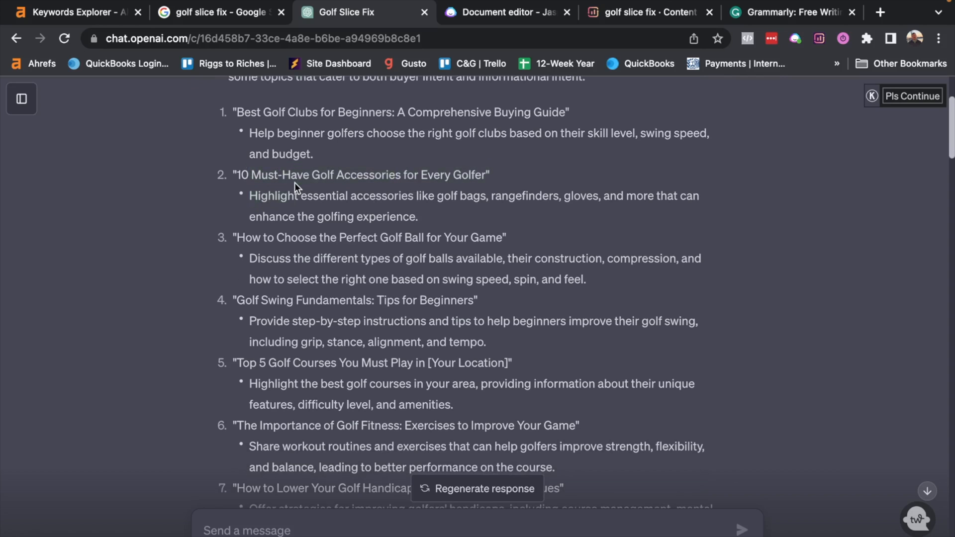
scroll(up, 3)
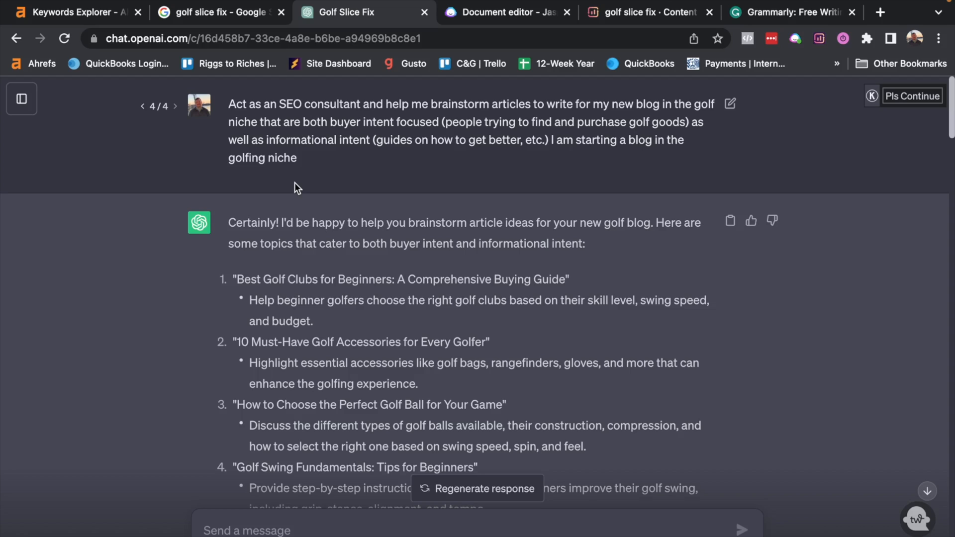
scroll(down, 3)
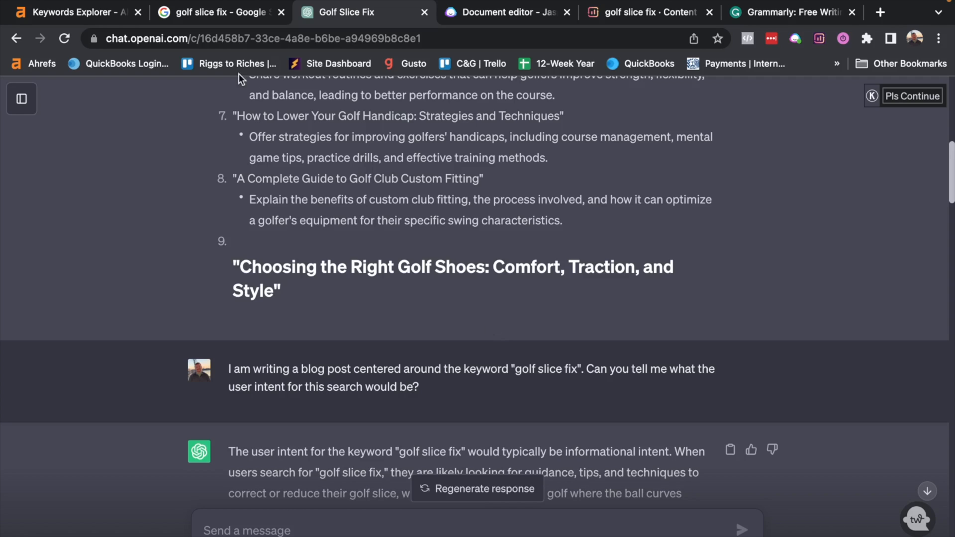
click(73, 11)
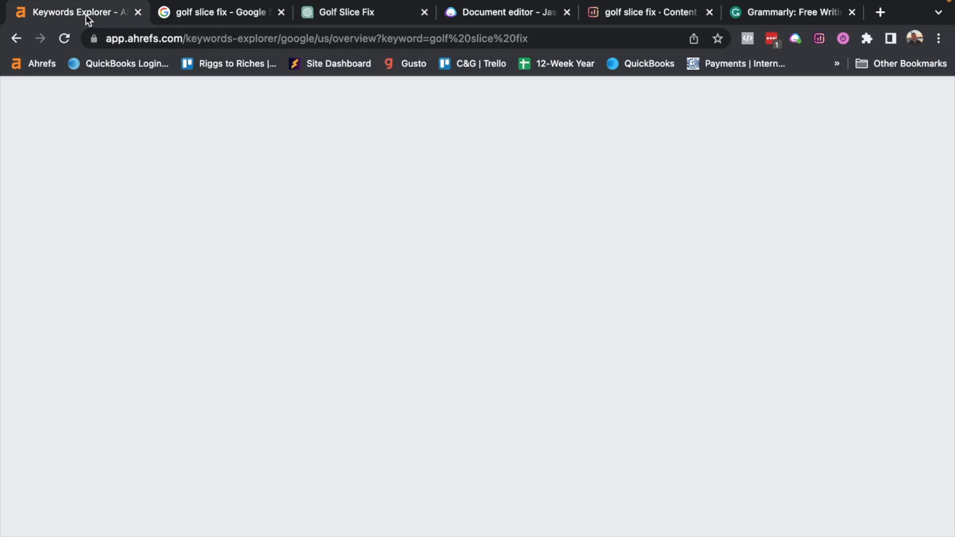